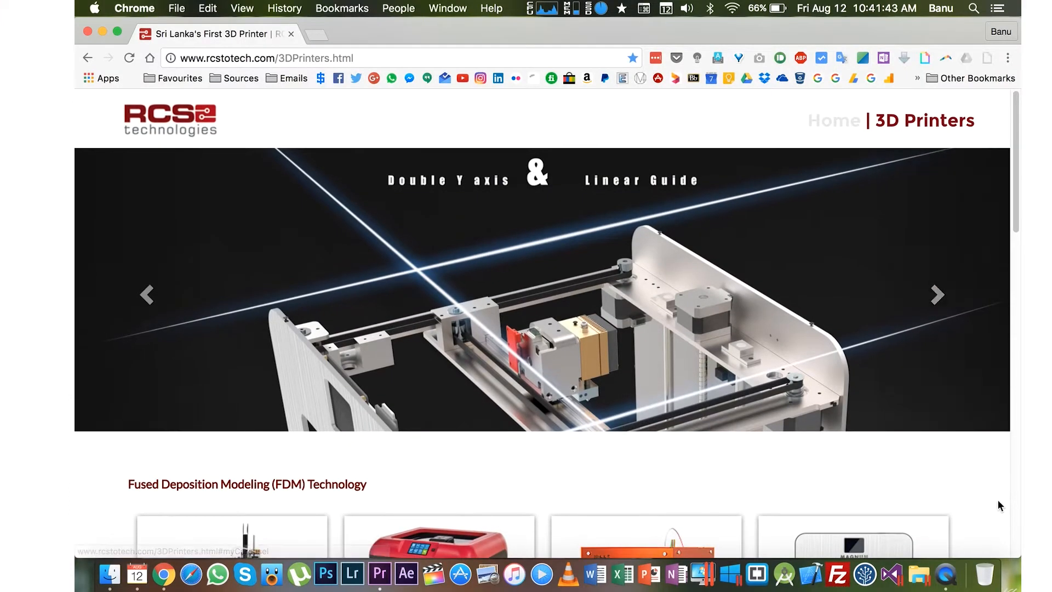
- Scroll the 3D Printers listing and open the MAGNUM 3D Printer card
scroll("down", 3)
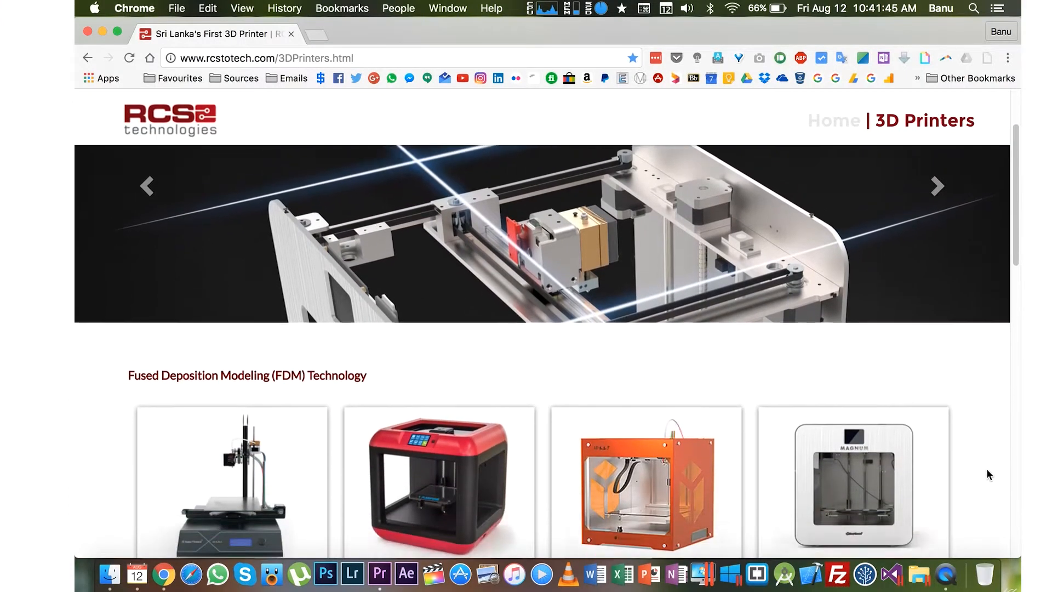
scroll("down", 3)
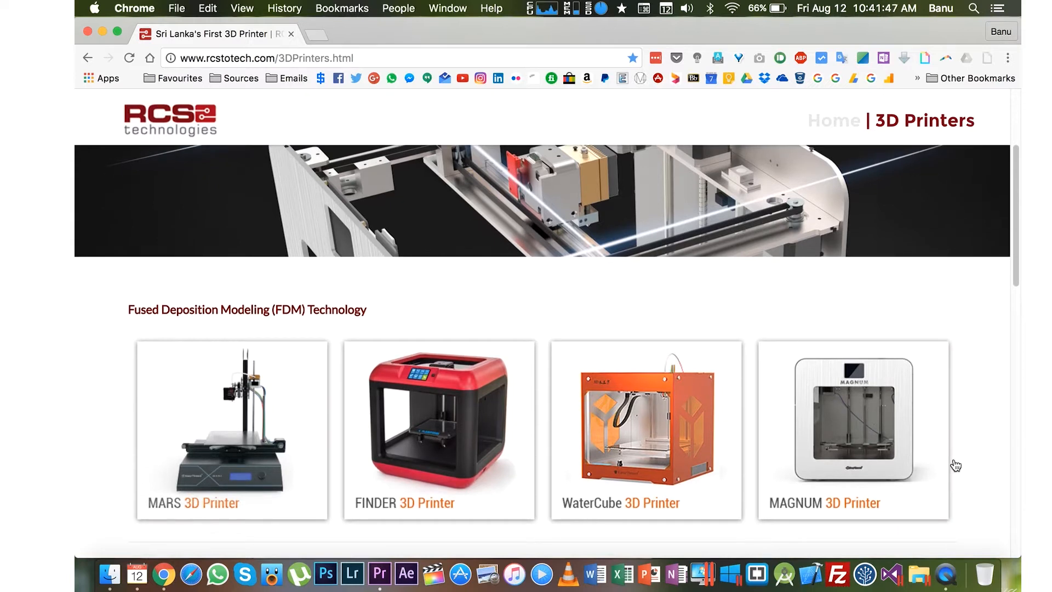
left_click(853, 416)
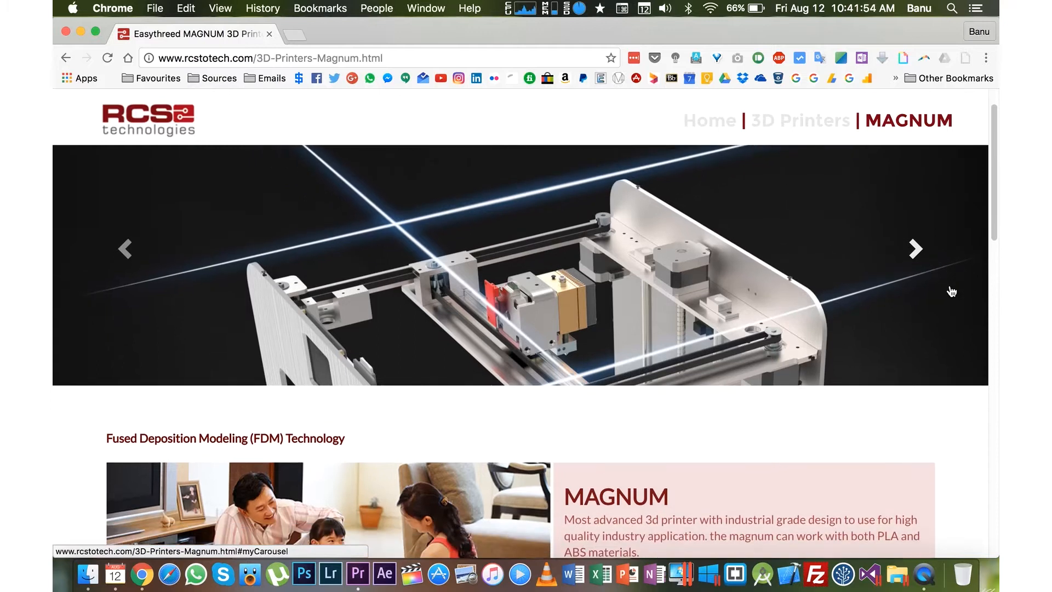
- Scroll the MAGNUM page through Application, Specification and Key Features to the colour variants
scroll("down", 3)
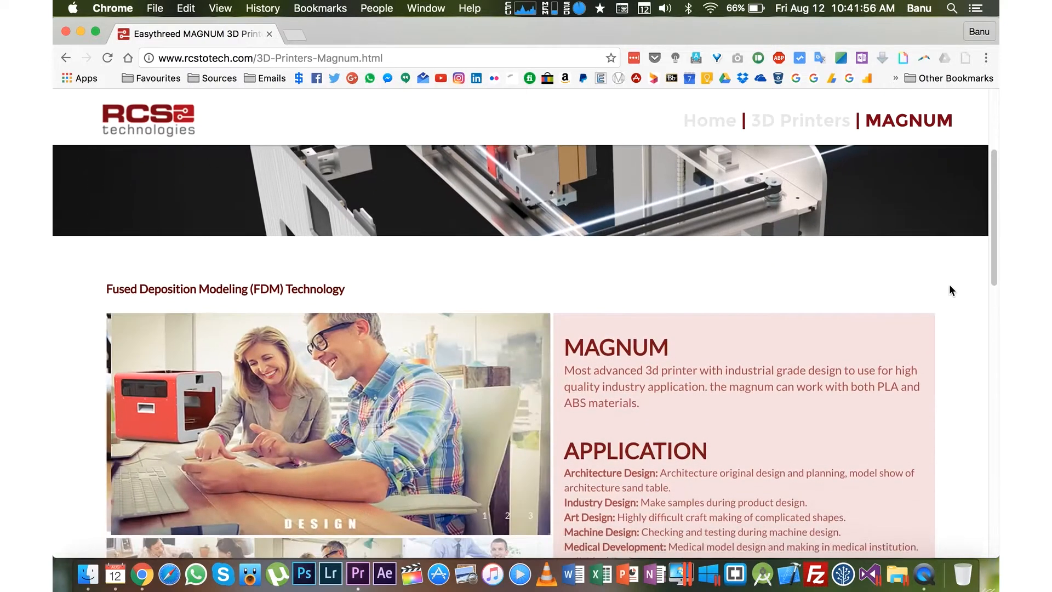
scroll("down", 3)
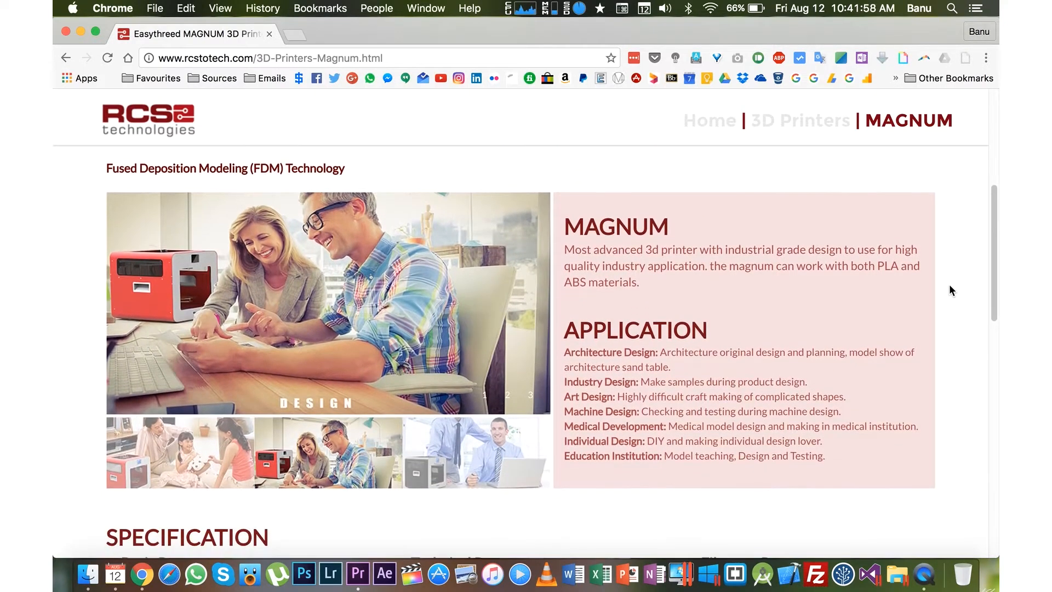
scroll("down", 3)
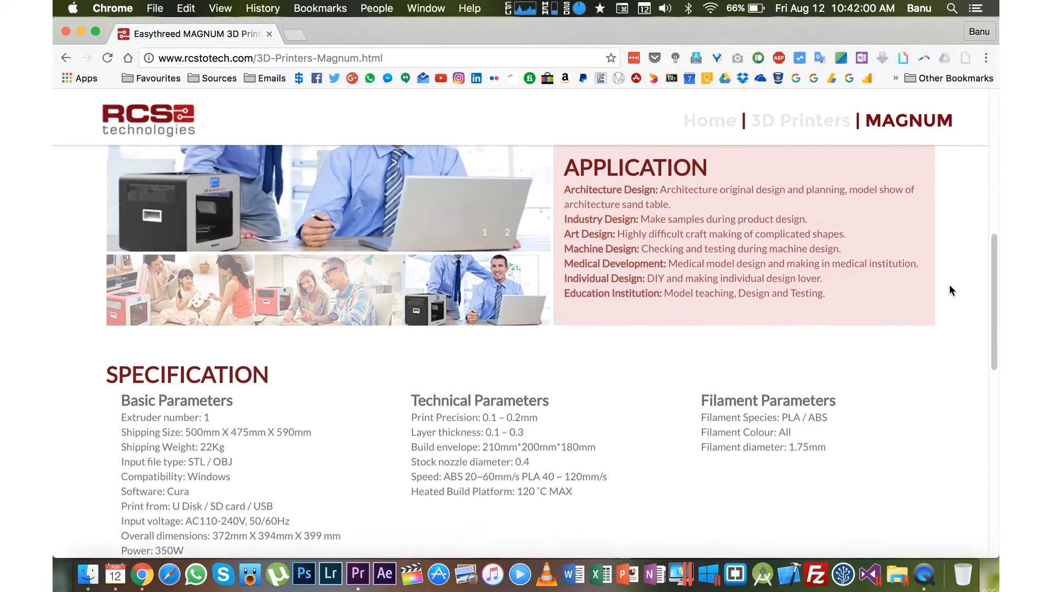
scroll("down", 3)
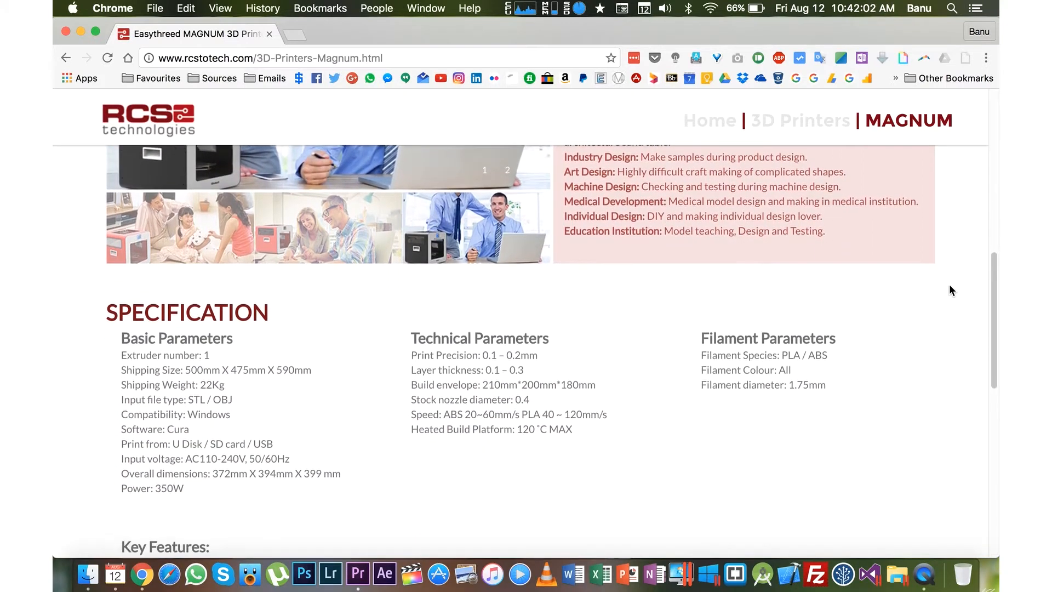
scroll("down", 3)
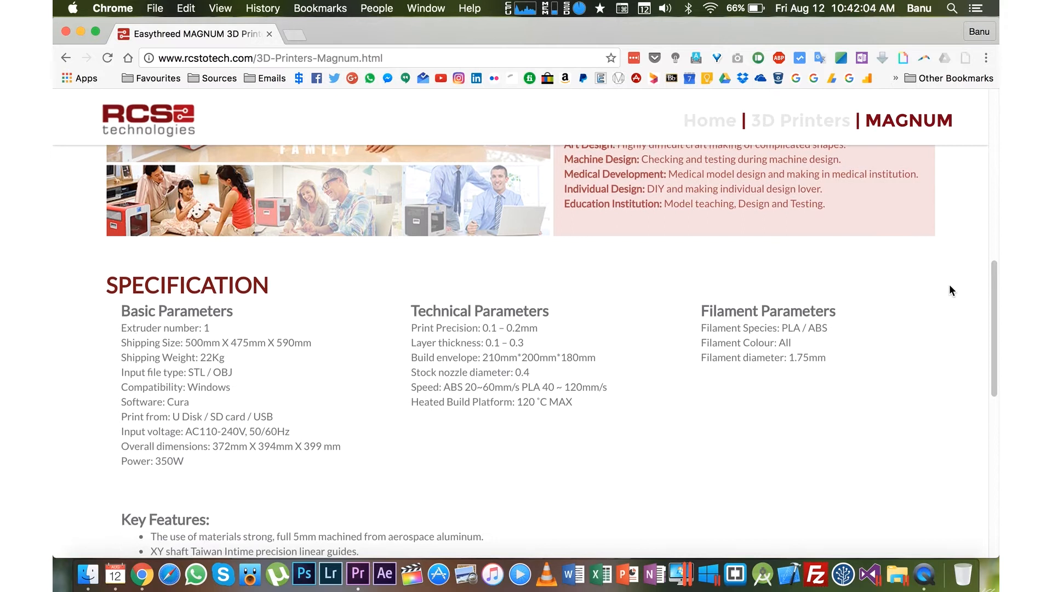
scroll("down", 3)
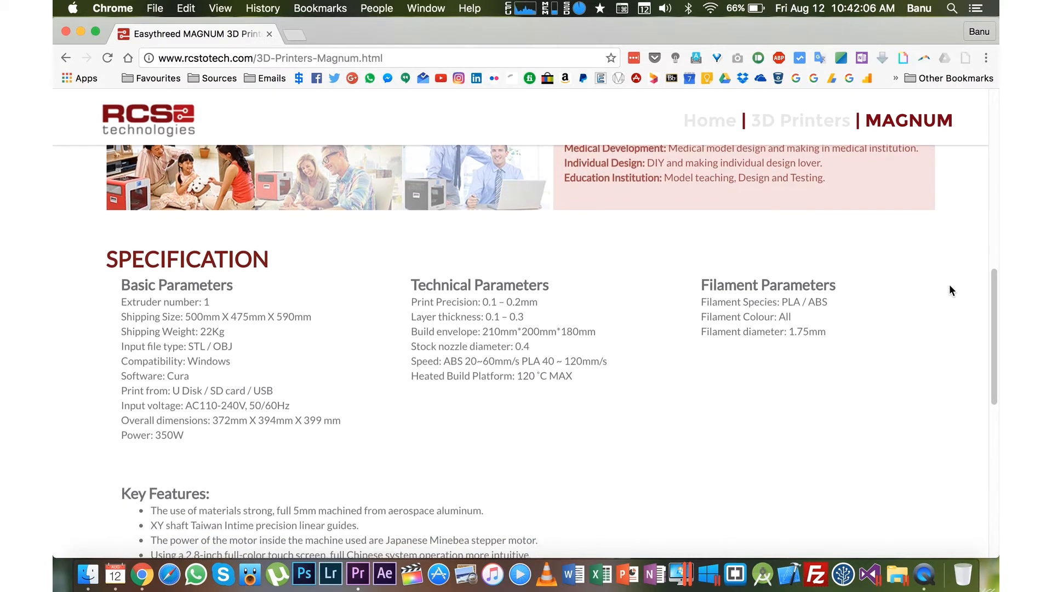
scroll("down", 3)
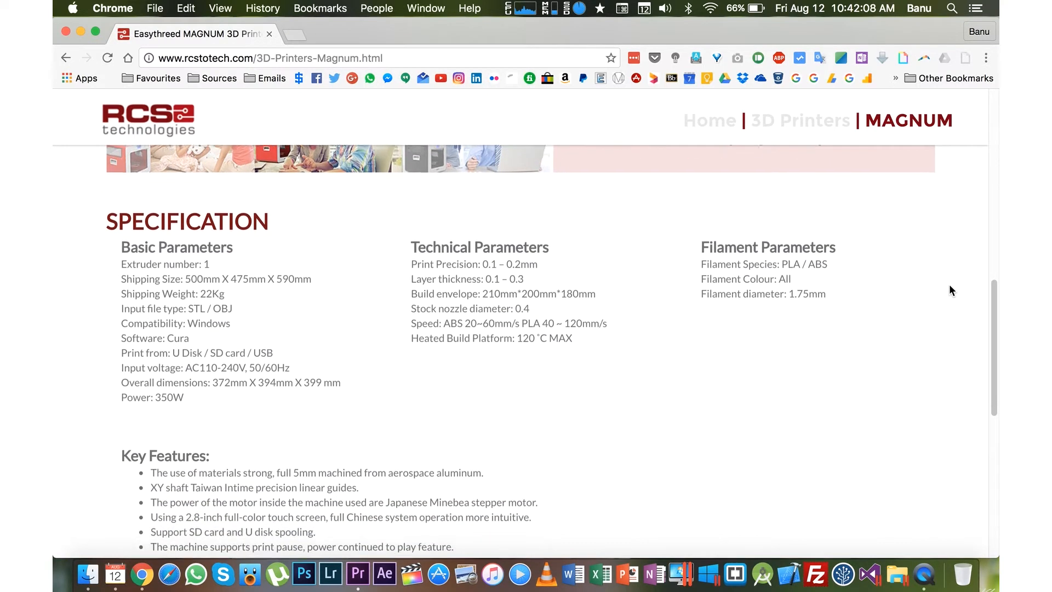
scroll("down", 3)
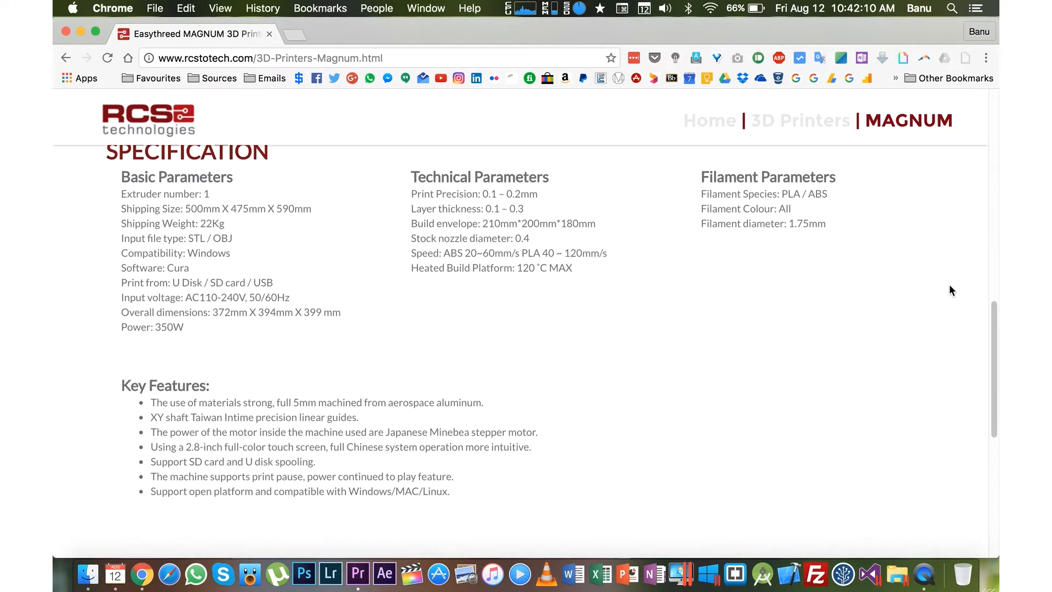
scroll("down", 3)
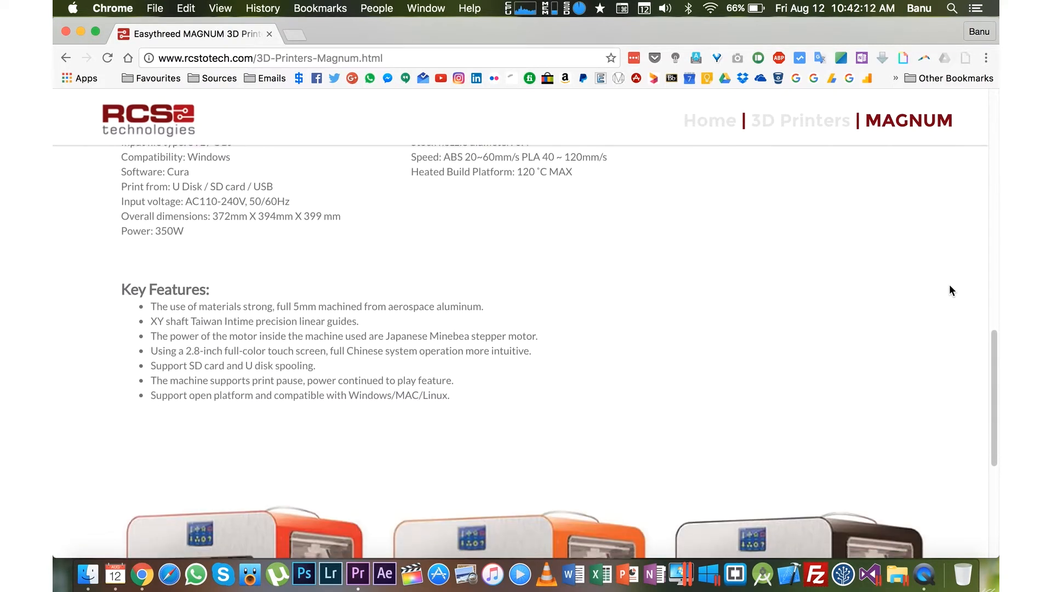
scroll("down", 3)
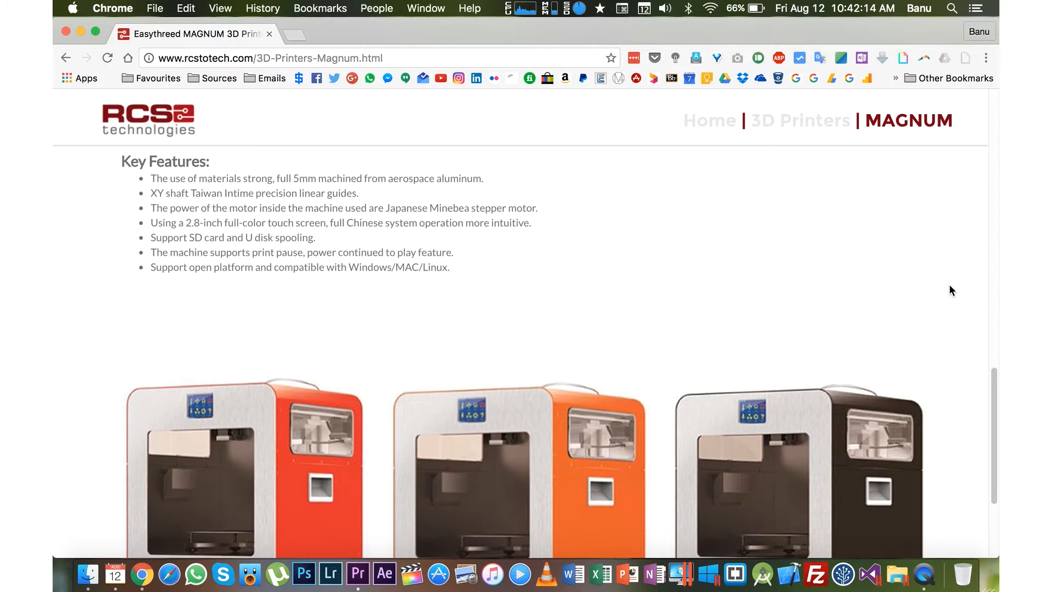
scroll("down", 3)
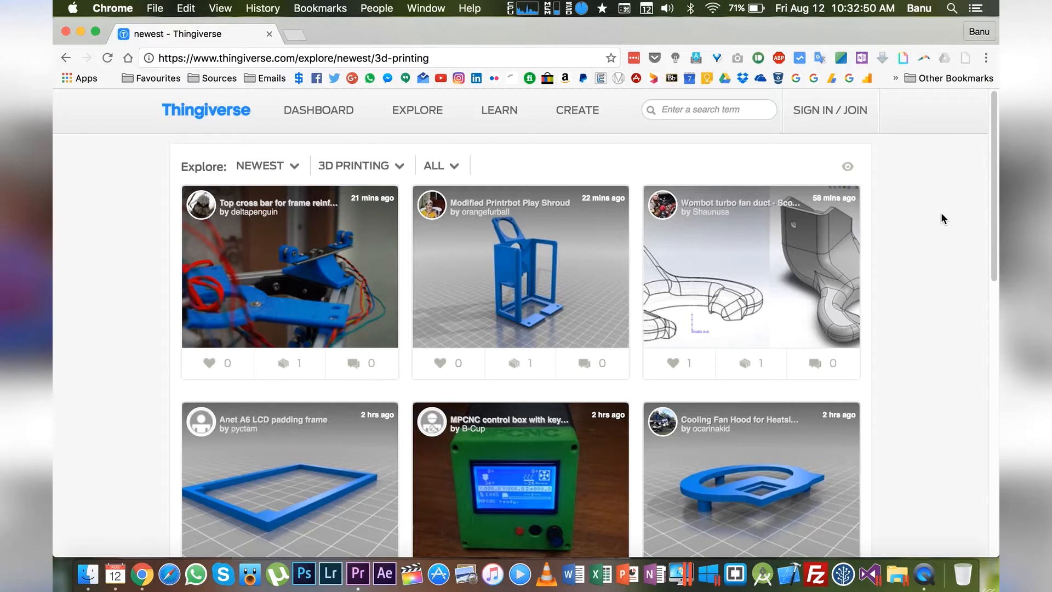
- Scroll the Thingiverse results and open the SW Emperial Venator Class Star Destroyer design
scroll("down", 3)
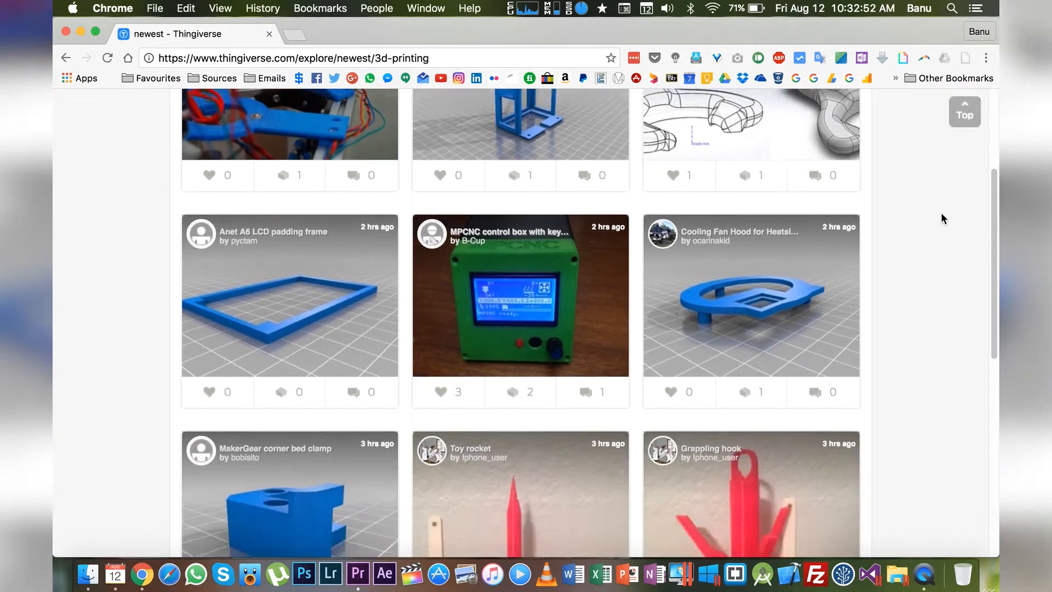
scroll("down", 3)
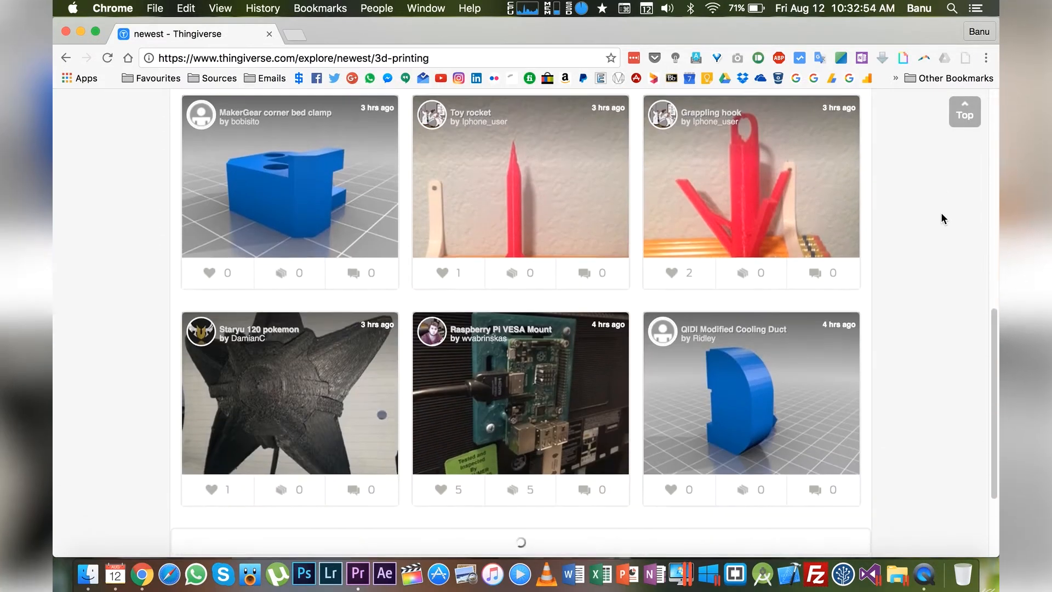
scroll("down", 3)
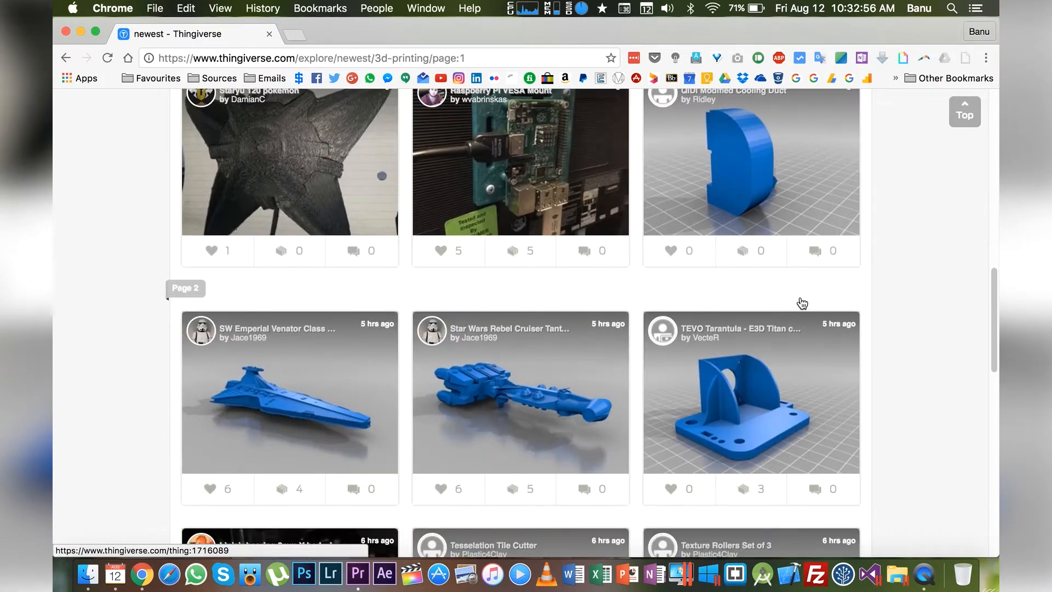
scroll("down", 3)
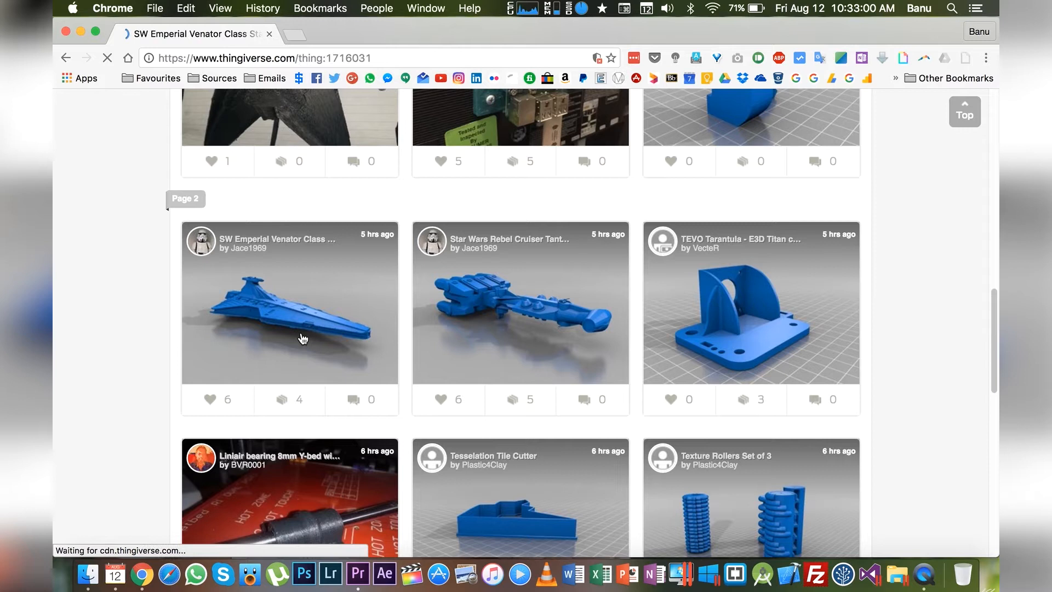
left_click(289, 302)
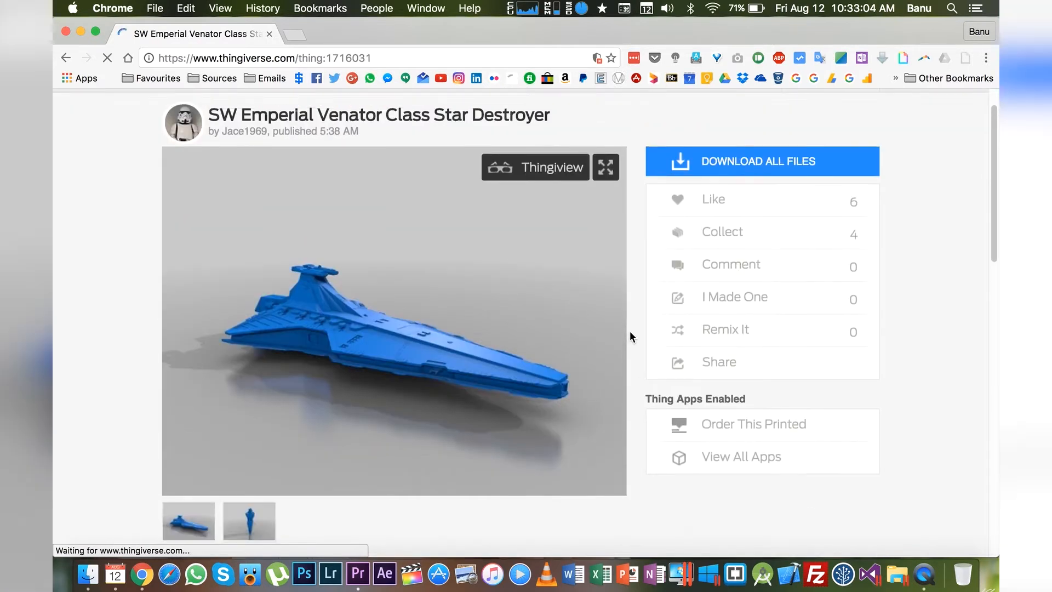
- Download all files of the Venator Star Destroyer design
left_click(758, 161)
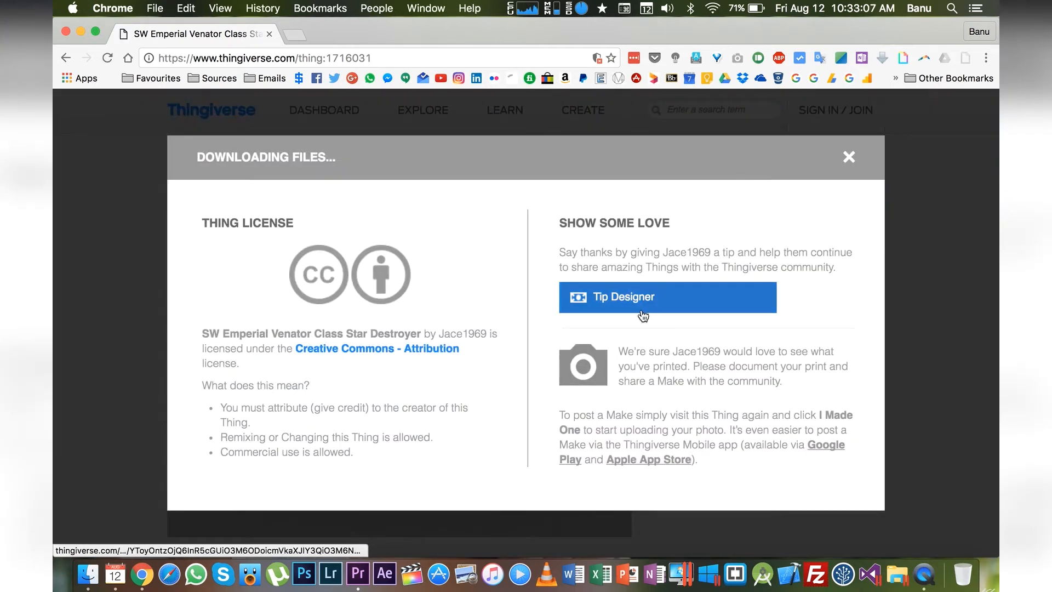